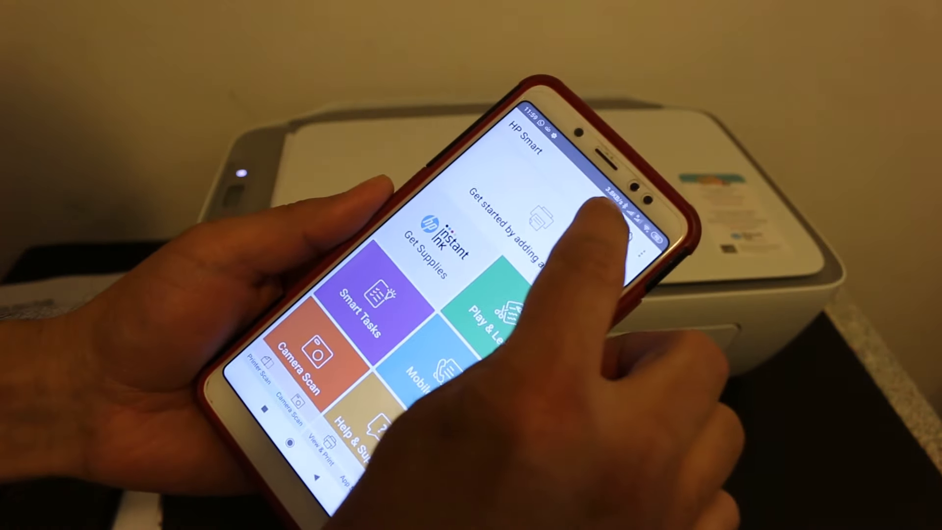
Start adding a printer so HP Smart searches for the DeskJet 2700 series
left_click(547, 216)
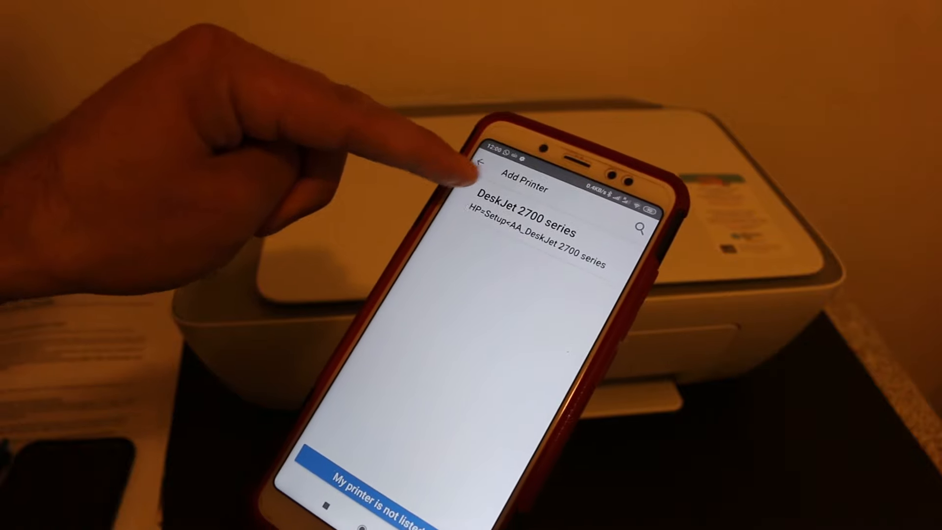
Choose DeskJet 2700 series to reach its Wi-Fi setup with network and password filled
left_click(523, 231)
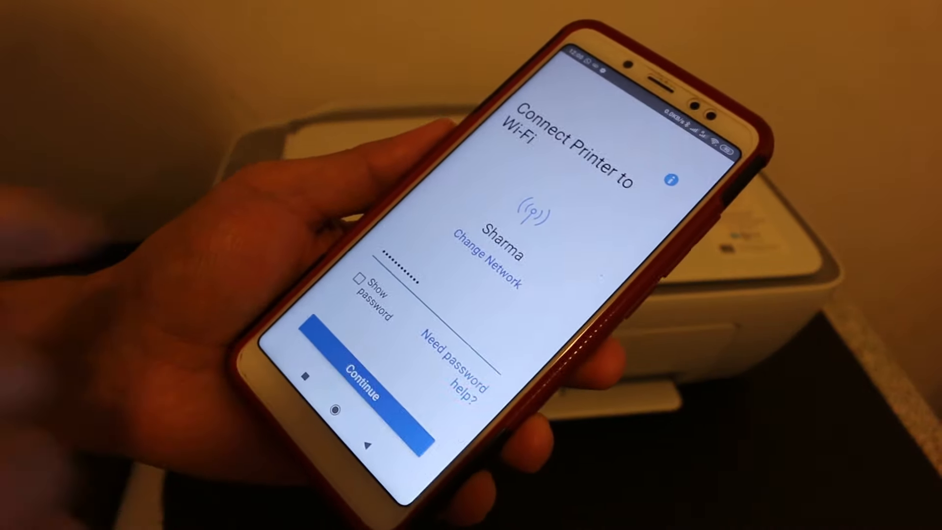
Send the Wi-Fi details so the DeskJet joins the Sharma network
left_click(362, 384)
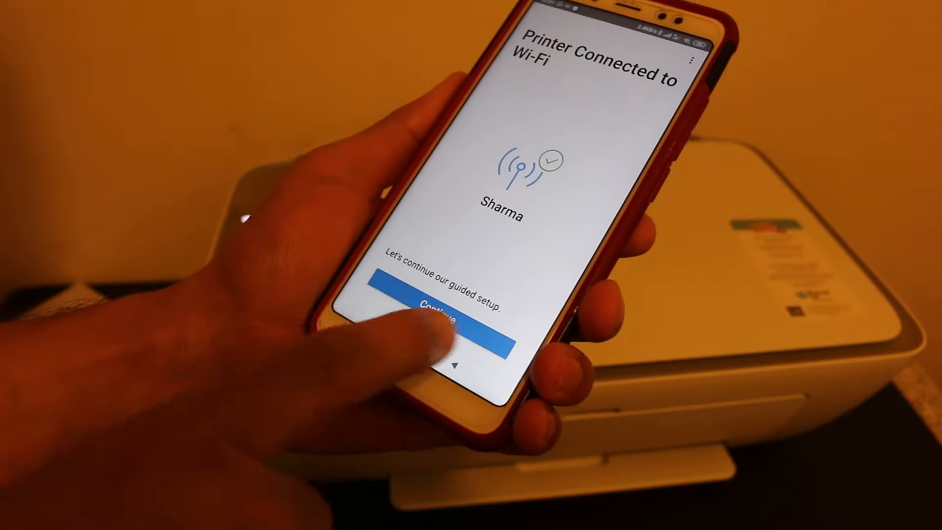
Finish guided setup so the DeskJet 2700 appears on the home screen
left_click(439, 319)
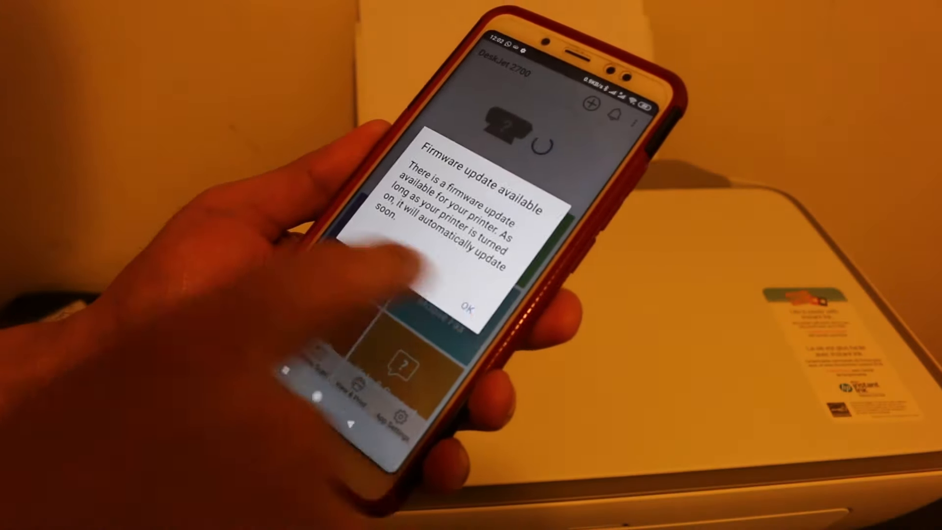
Dismiss the firmware update available notice with OK
left_click(470, 307)
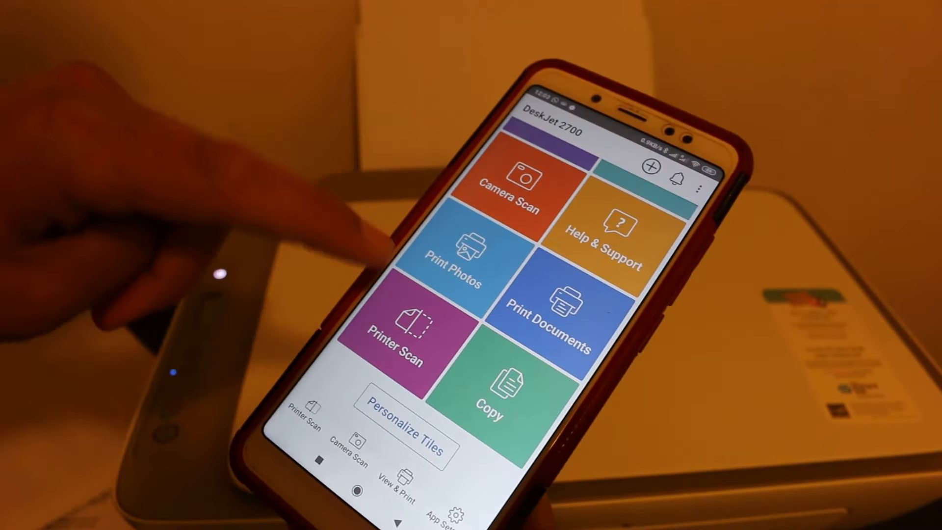
Open Printer Scan and start scanning the page on the DeskJet's glass
left_click(392, 336)
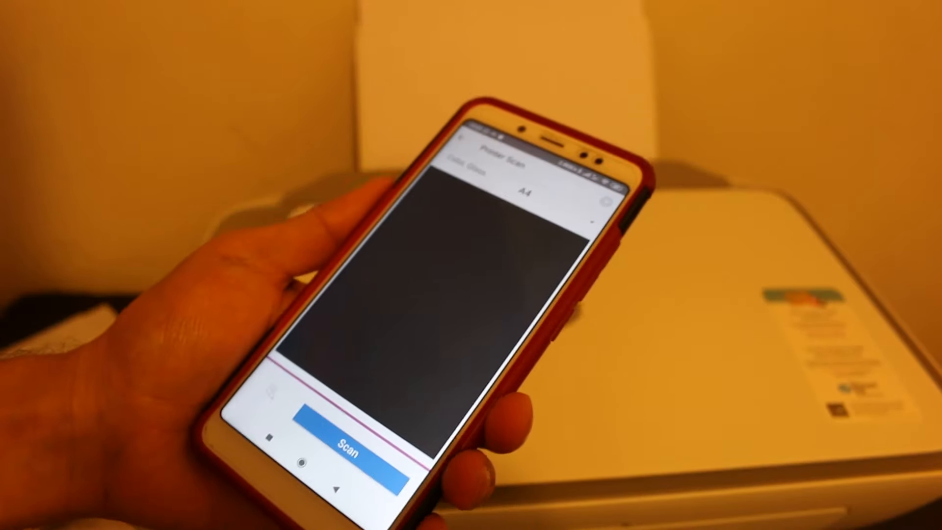
left_click(361, 435)
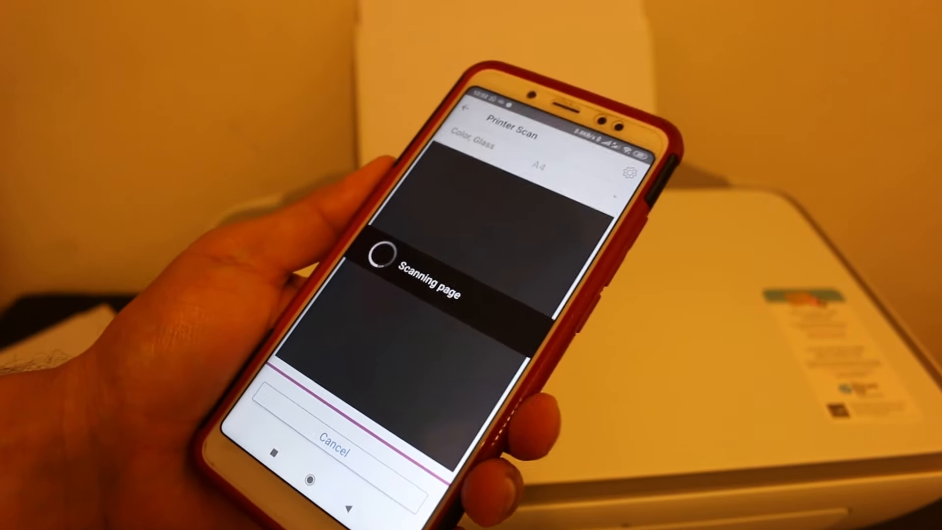